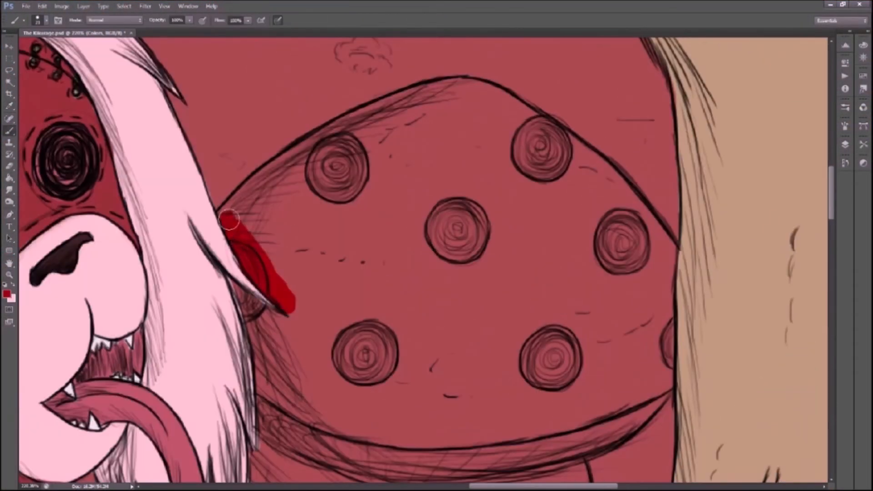
# Step: Brush flat purple into the umbrella stripes and start cream on the top mushroom cap
pyautogui.scroll(-3)
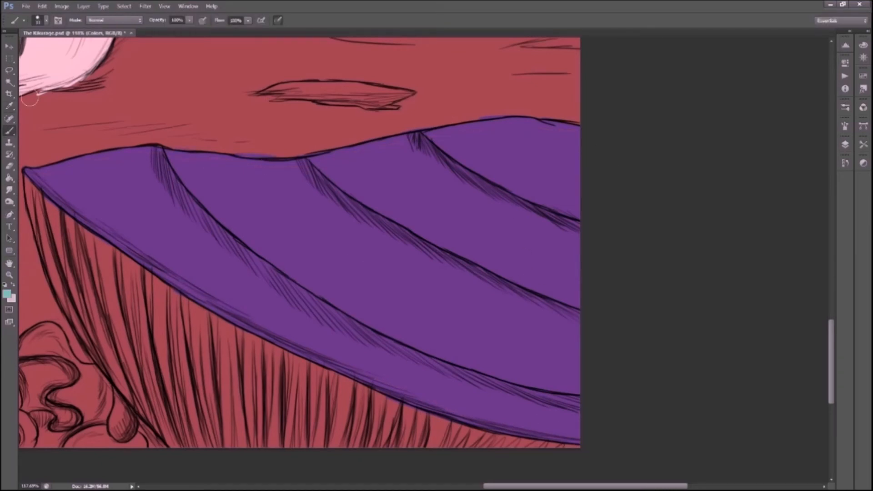
pyautogui.moveTo(167, 150); pyautogui.dragTo(580, 312)
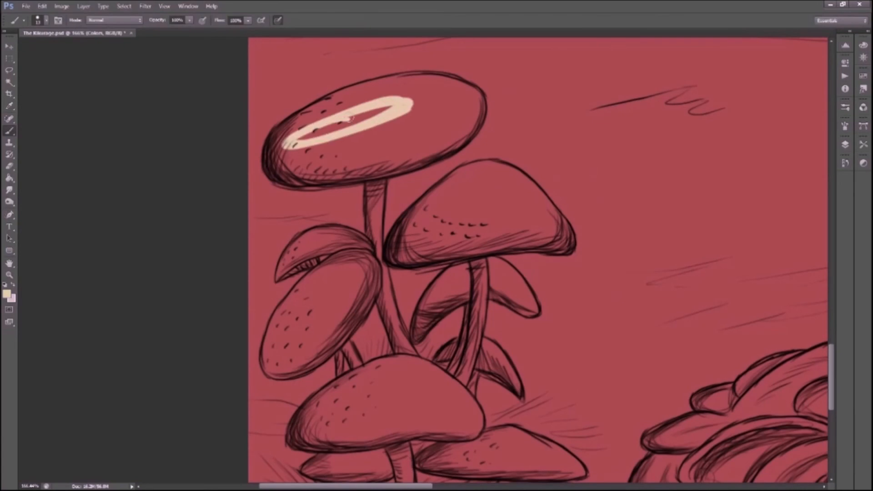
# Step: Paint teal into alternate umbrella stripes and tan onto the cattail head
pyautogui.scroll(-3)
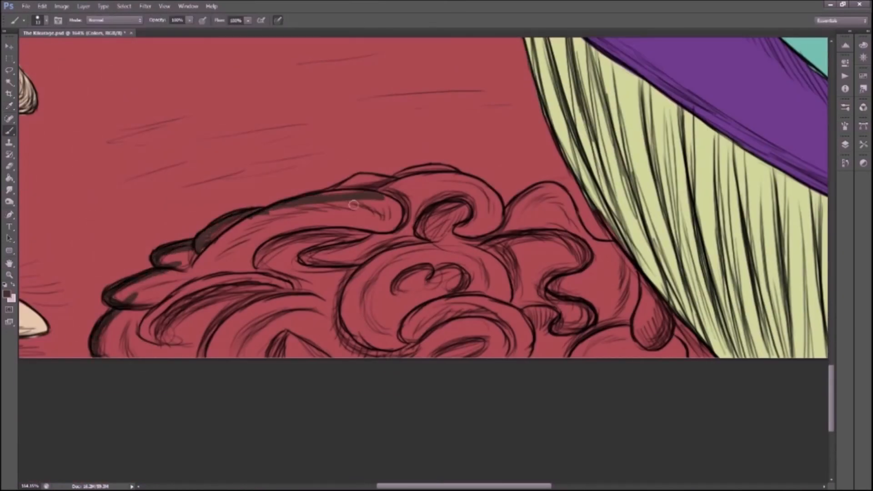
pyautogui.moveTo(354, 205); pyautogui.dragTo(693, 337)
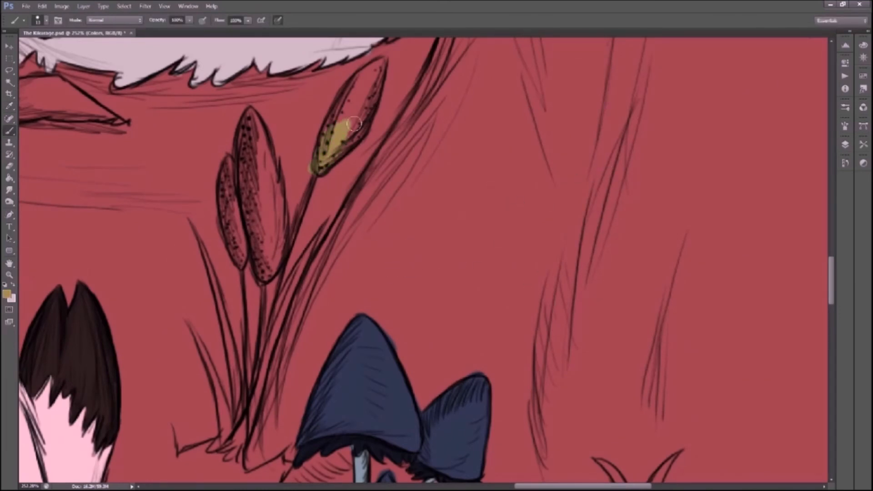
pyautogui.moveTo(352, 123); pyautogui.dragTo(256, 262)
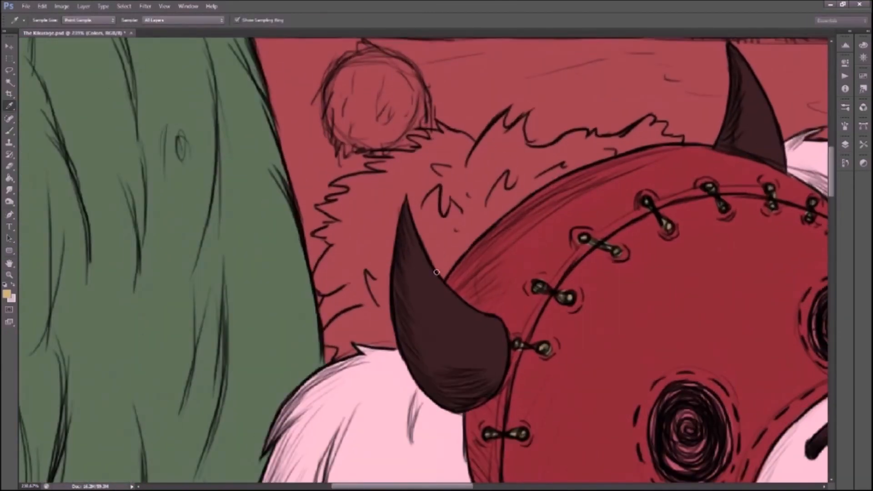
# Step: Sample dark teal from the artwork and paint it around the fur behind the mask
pyautogui.moveTo(323, 231); pyautogui.dragTo(446, 133)
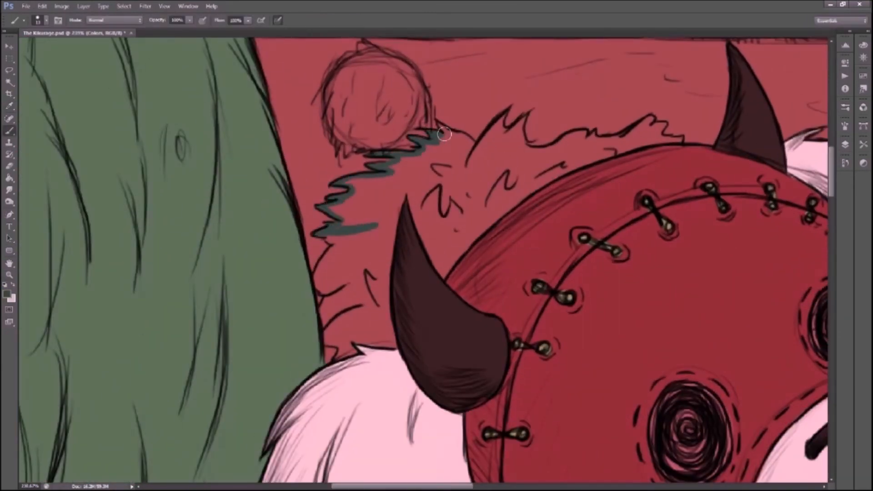
pyautogui.moveTo(446, 136); pyautogui.dragTo(330, 244)
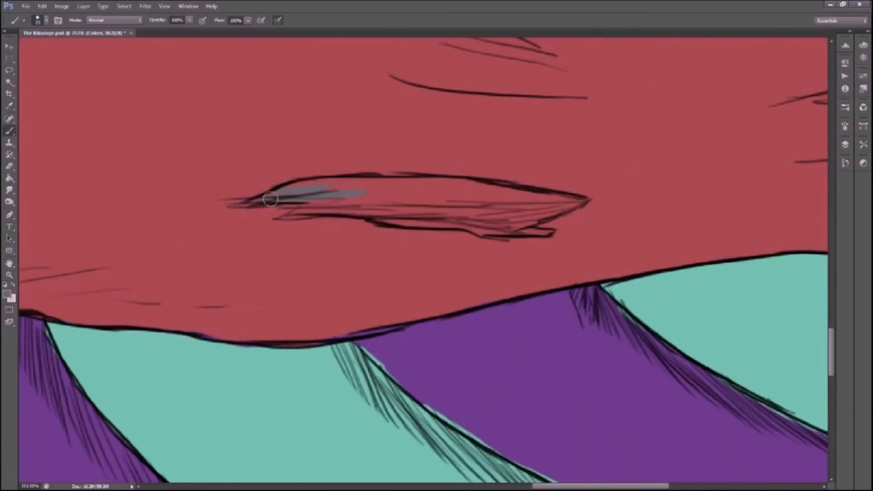
# Step: Fill the small floating shape and the spiky rock with grey
pyautogui.moveTo(270, 199); pyautogui.dragTo(585, 203)
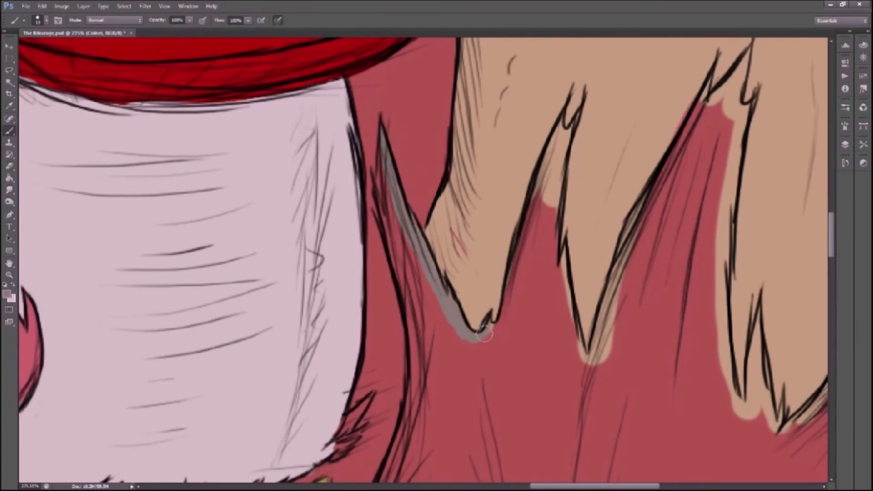
pyautogui.scroll(-3)
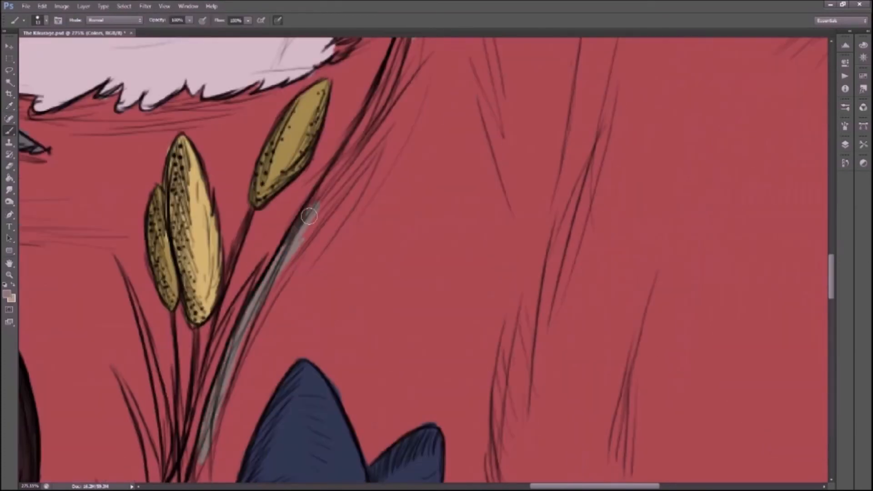
pyautogui.scroll(-3)
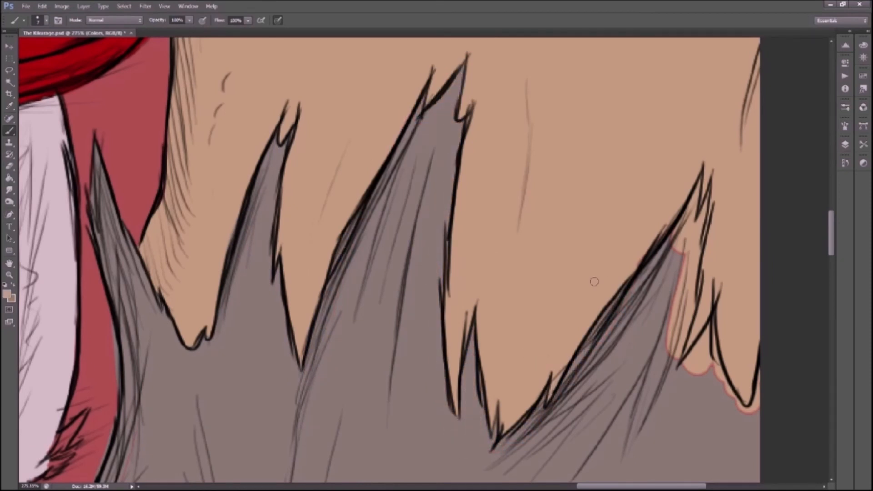
pyautogui.moveTo(594, 281); pyautogui.dragTo(704, 382)
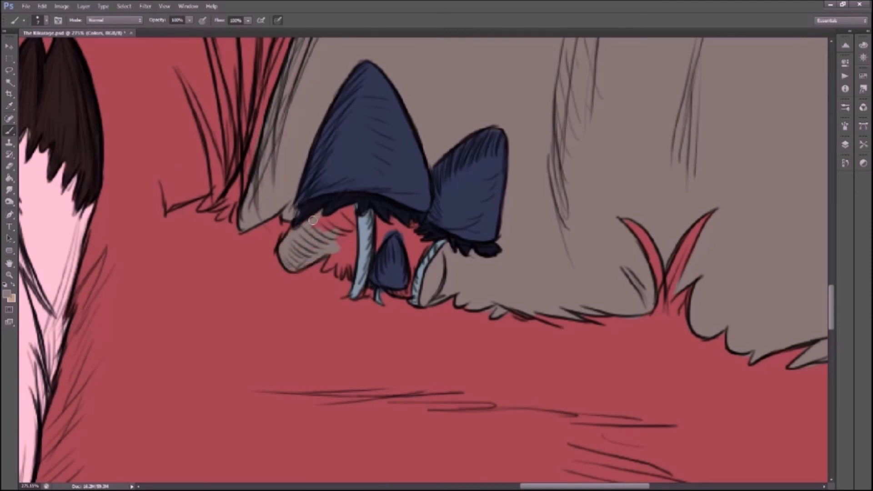
# Step: Grey in the undersides of the dark mushroom caps
pyautogui.moveTo(314, 220); pyautogui.dragTo(419, 237)
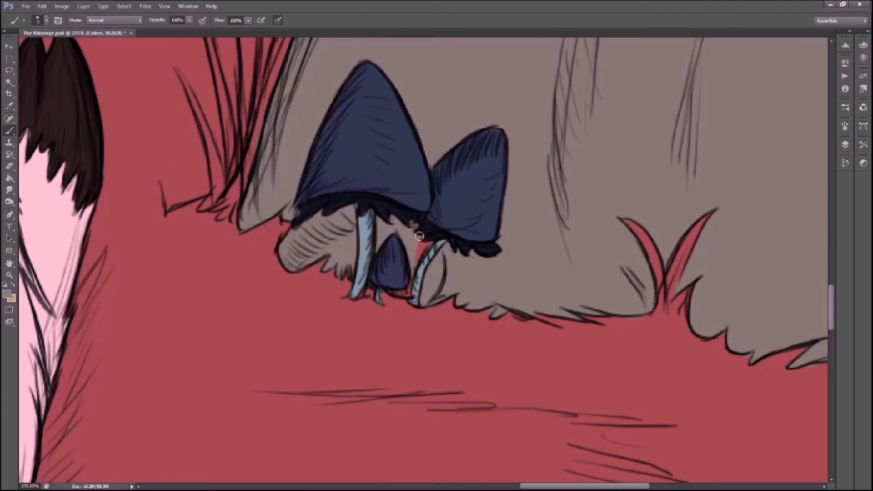
pyautogui.moveTo(418, 236); pyautogui.dragTo(396, 212)
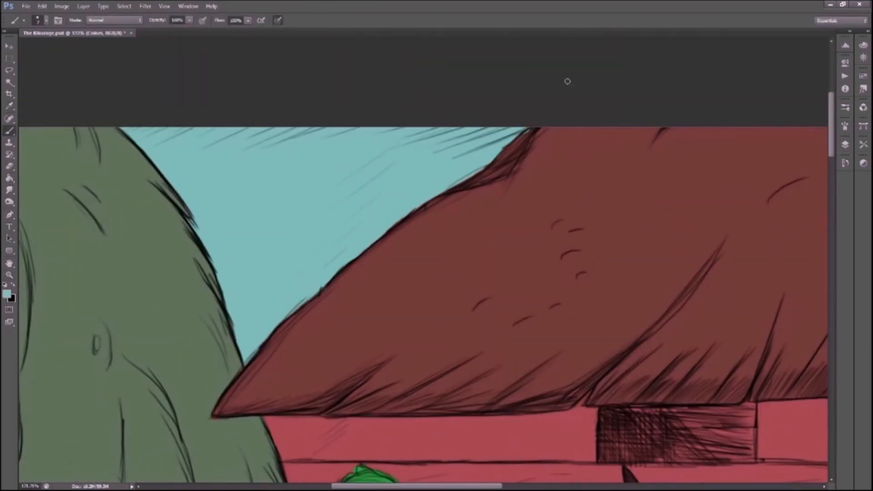
pyautogui.scroll(-3)
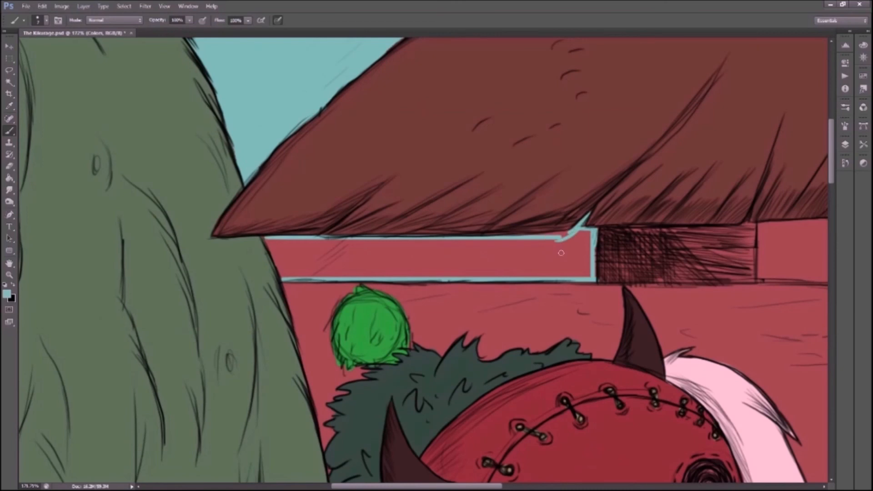